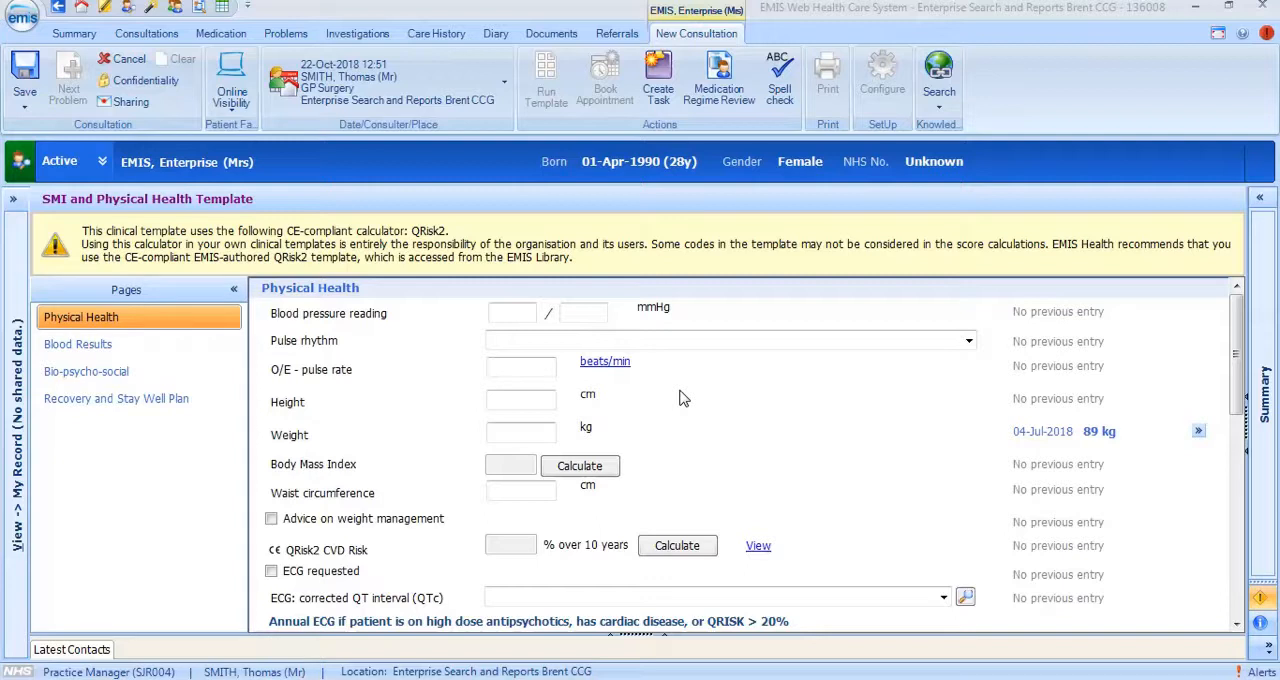
pyautogui.moveTo(440, 383)
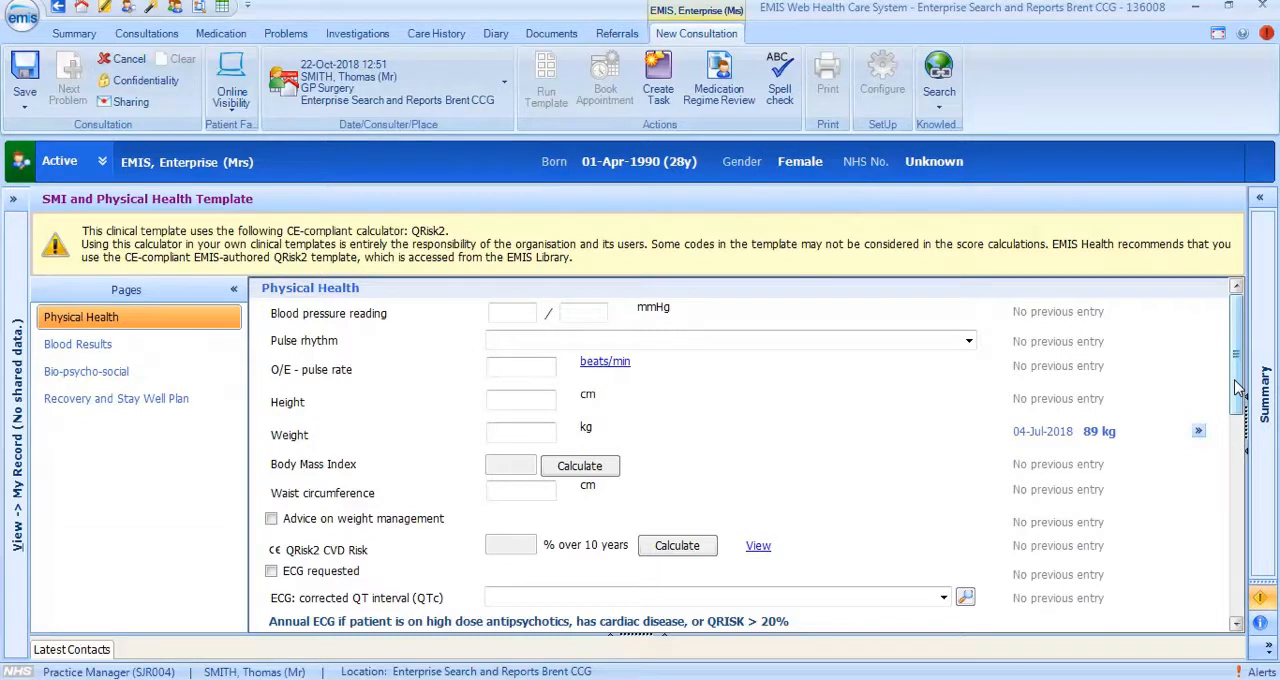
# Scroll the Physical Health page past Smoking, Alcohol and Drug Misuse to the Screening and sexual health items.
pyautogui.scroll(-3)
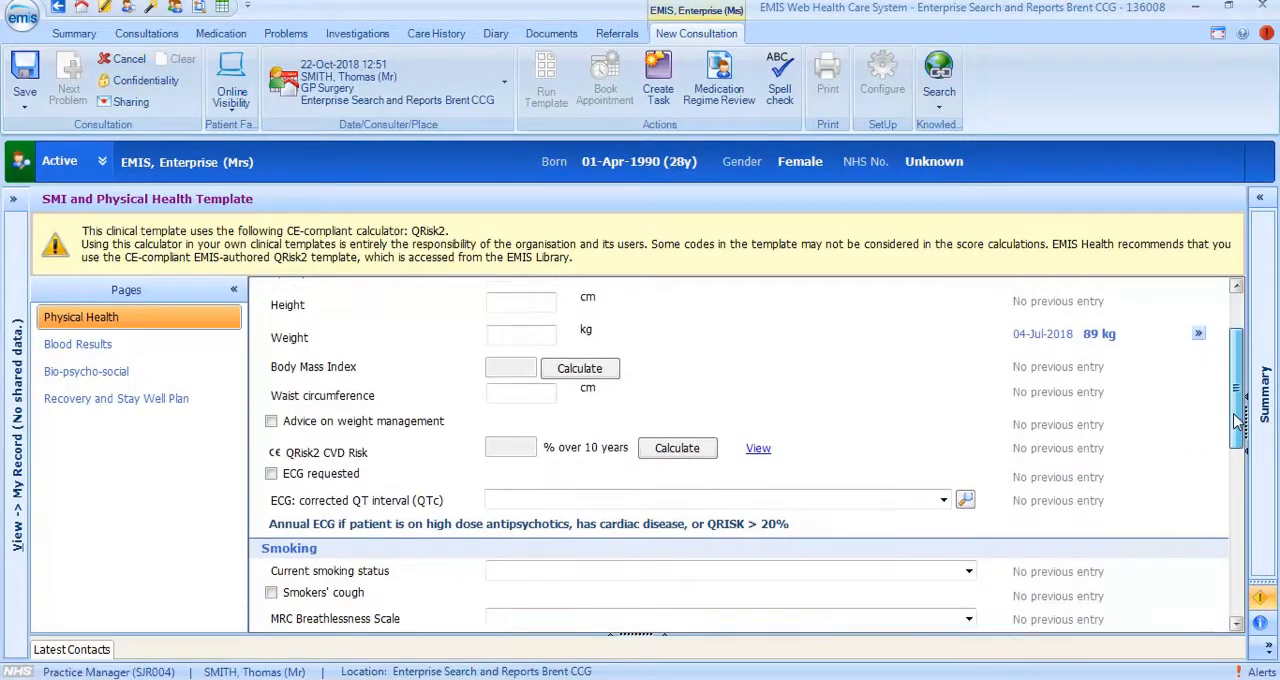
pyautogui.scroll(-3)
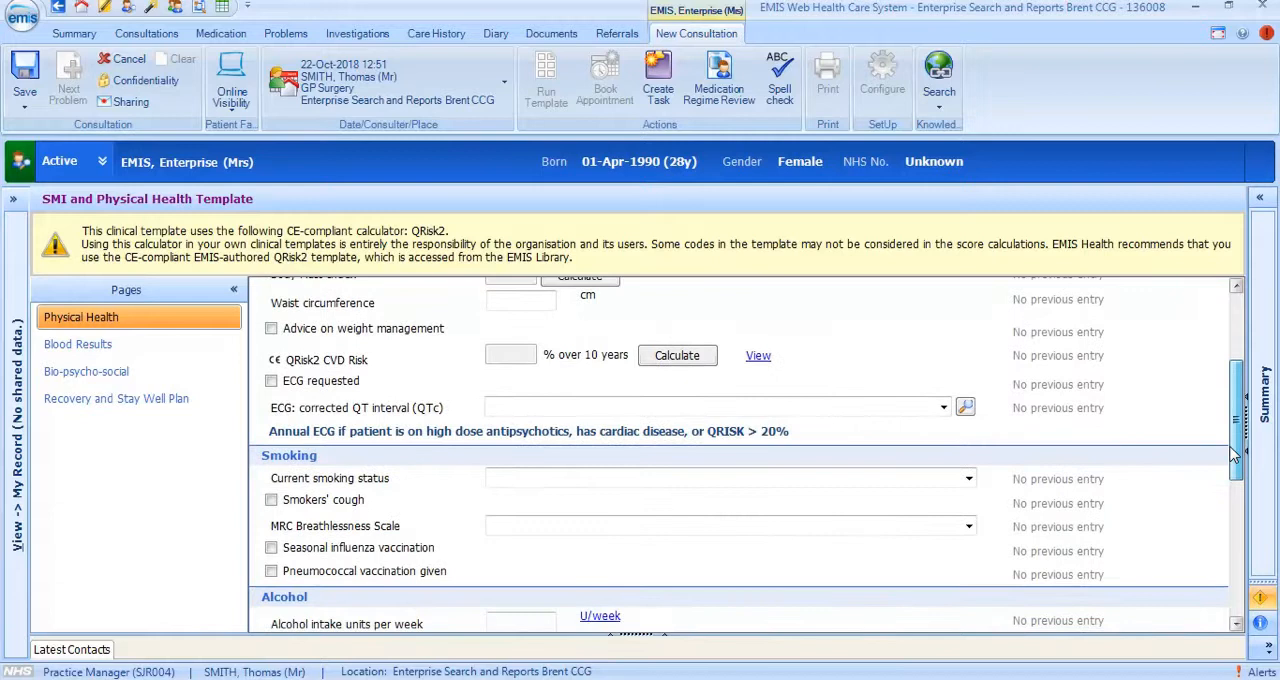
pyautogui.scroll(-3)
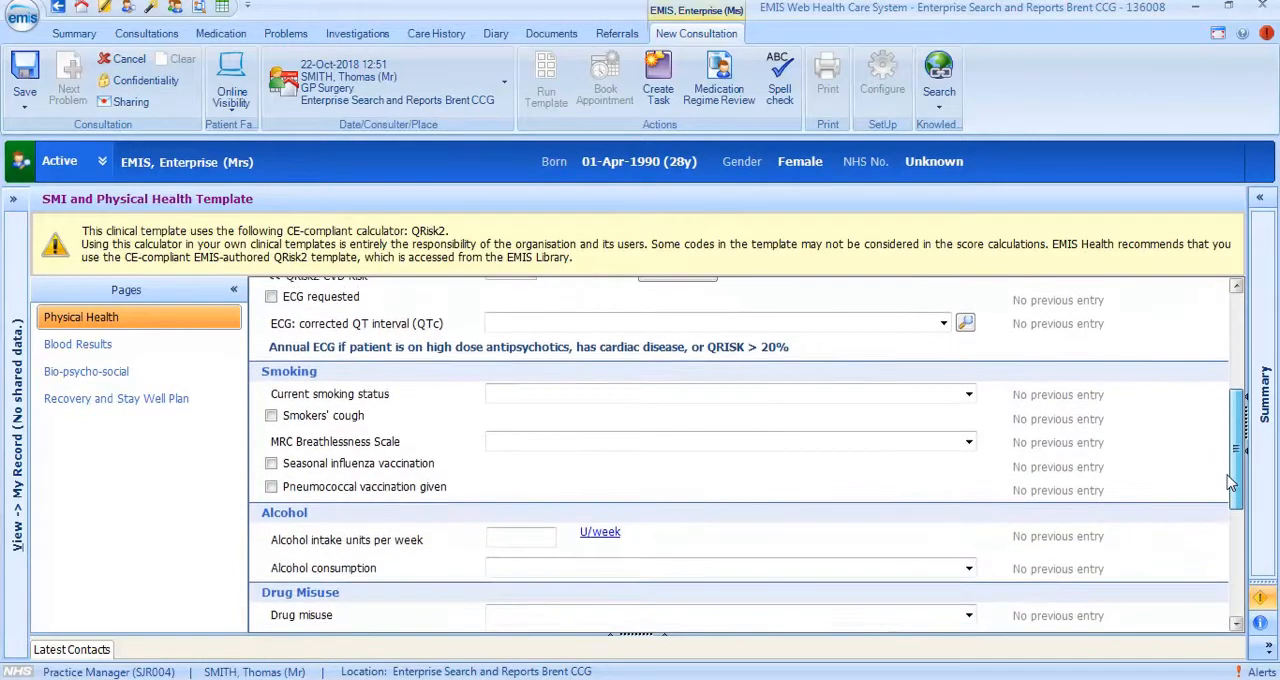
pyautogui.scroll(-3)
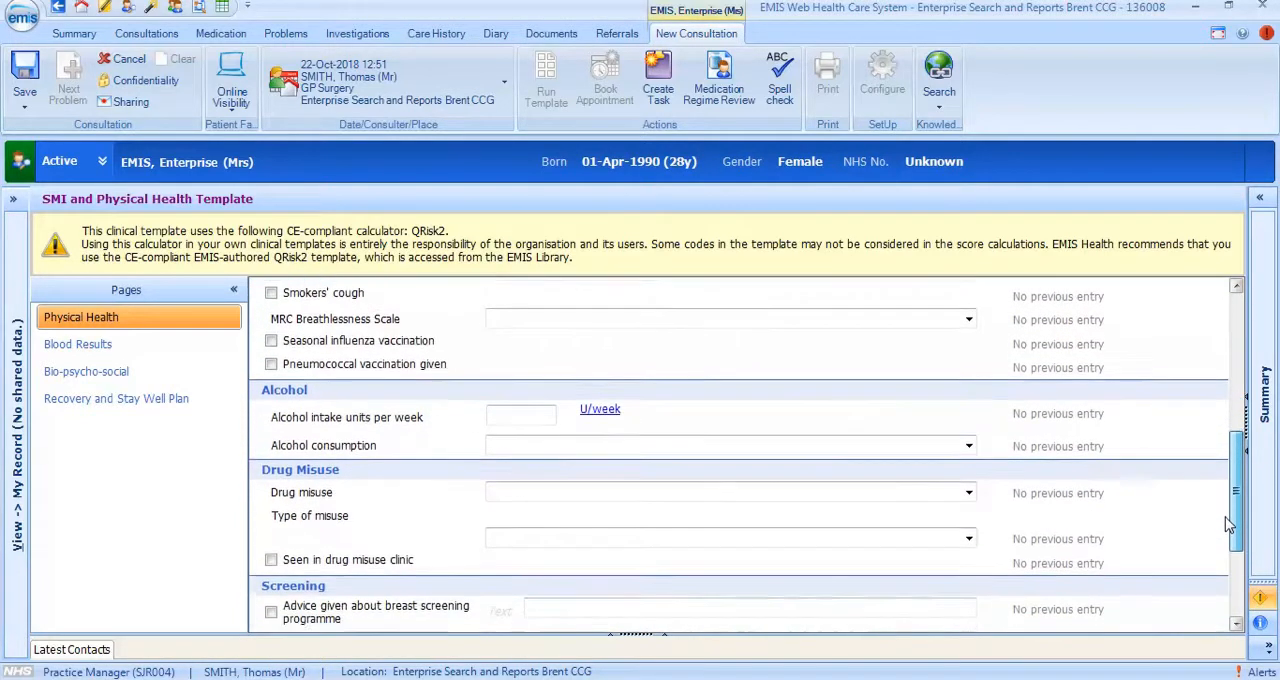
pyautogui.scroll(-3)
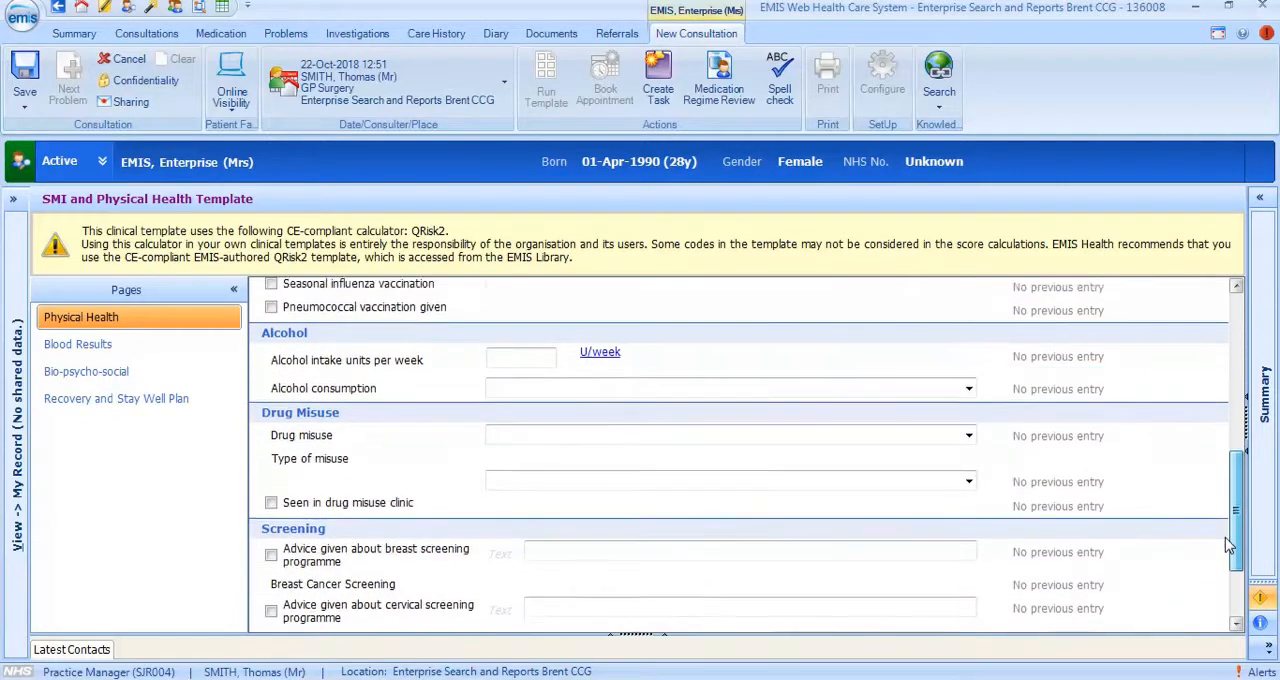
pyautogui.scroll(-3)
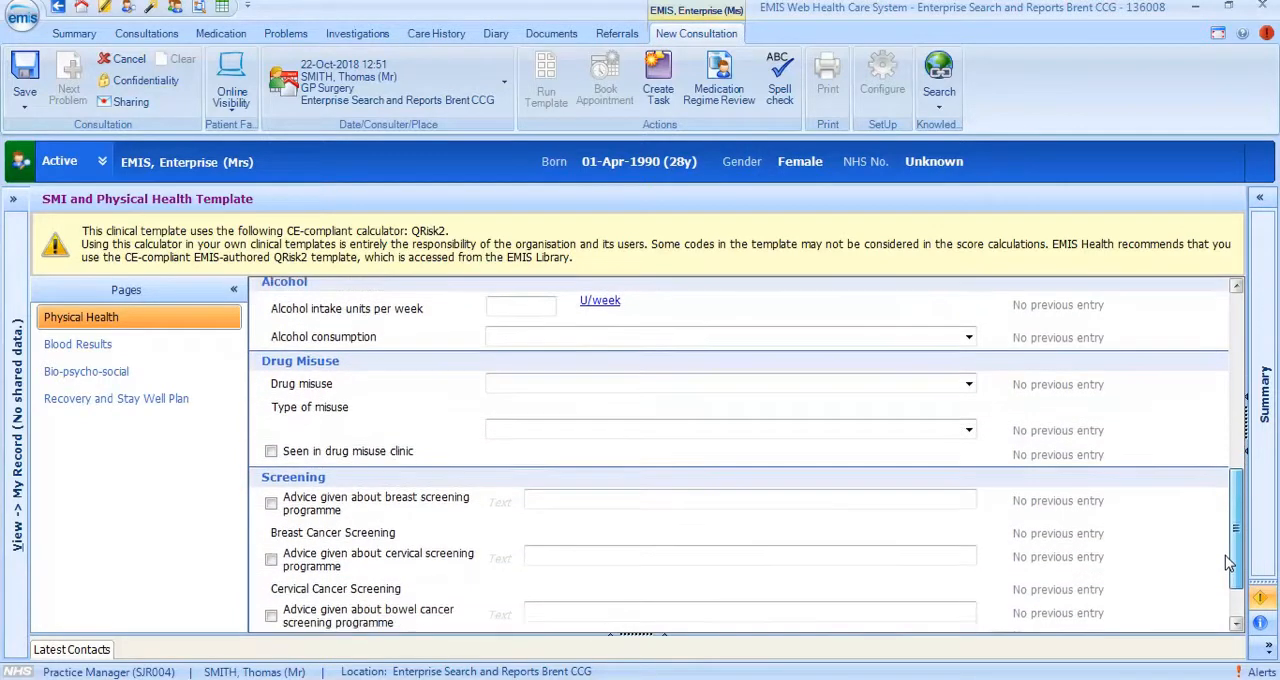
pyautogui.scroll(-3)
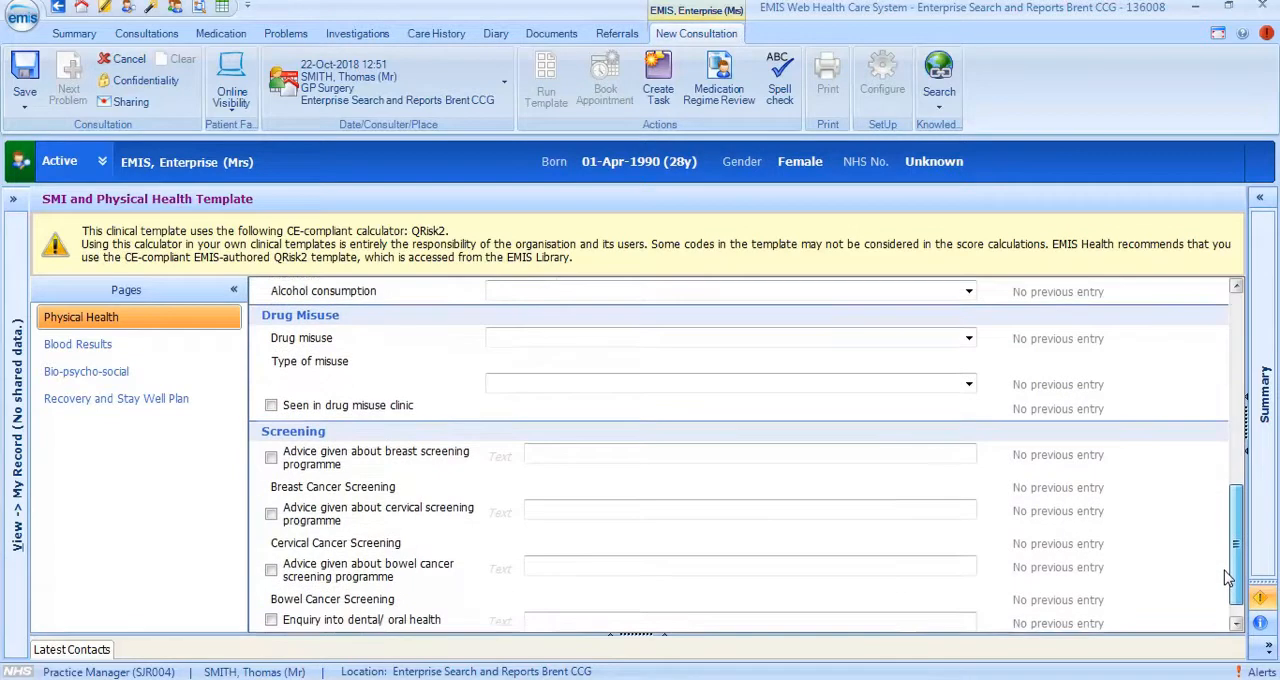
pyautogui.scroll(-3)
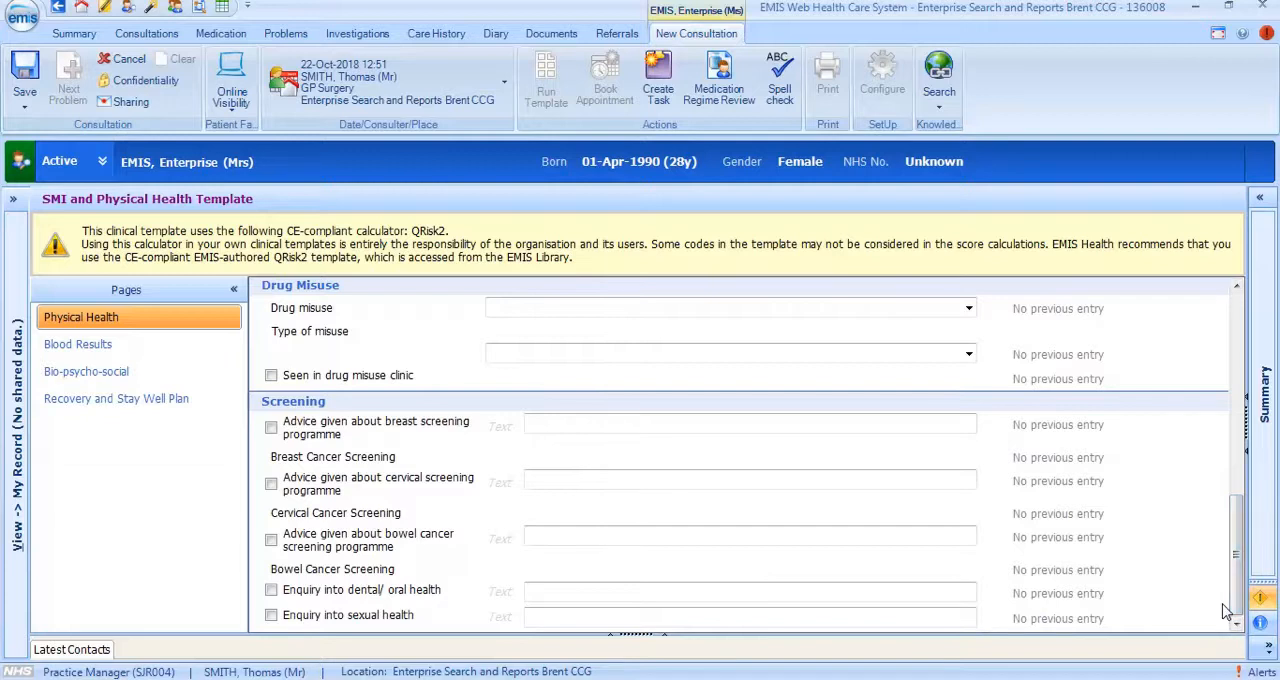
pyautogui.moveTo(988, 498)
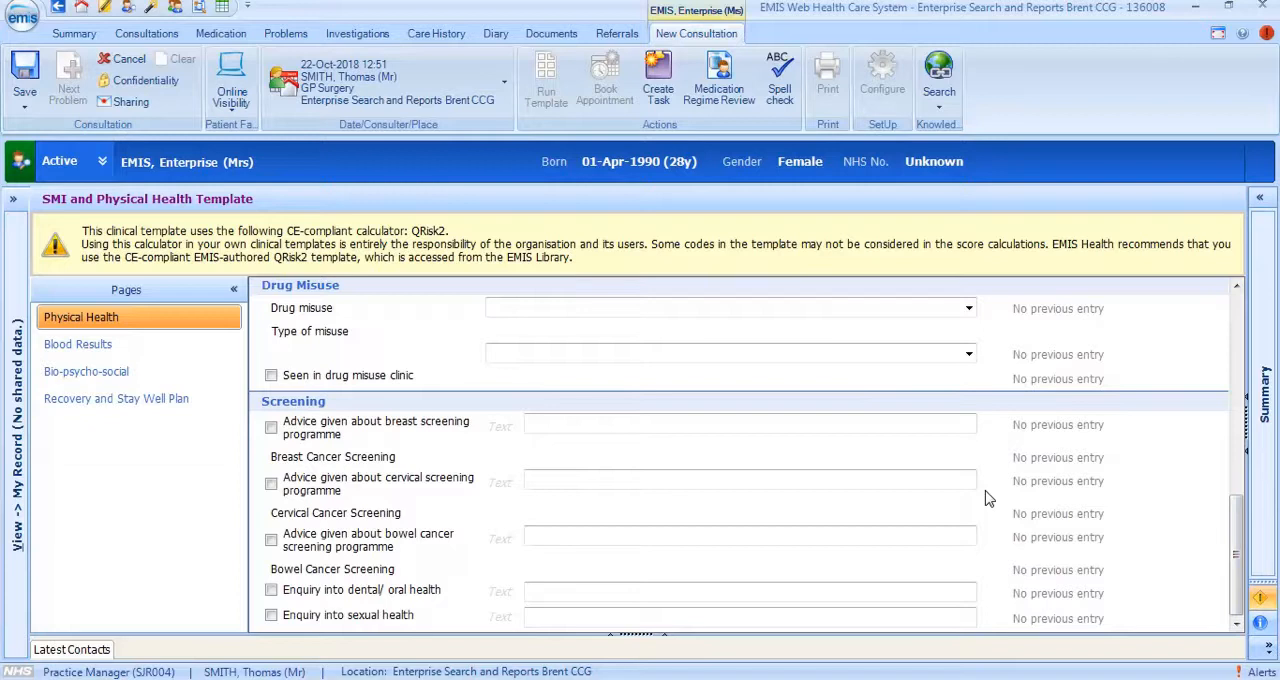
pyautogui.moveTo(718, 403)
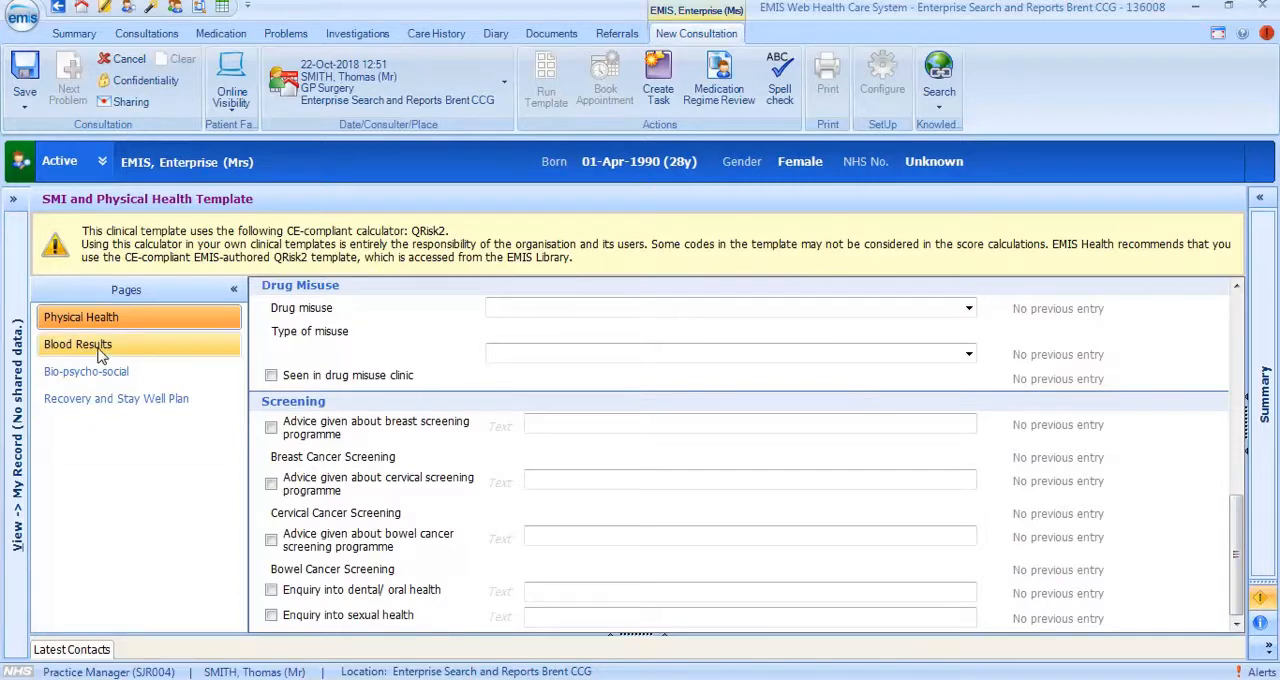
# Review the Blood Results page, including the HbA1c entry of 66 mmol/mol, and return to the top.
pyautogui.click(78, 344)
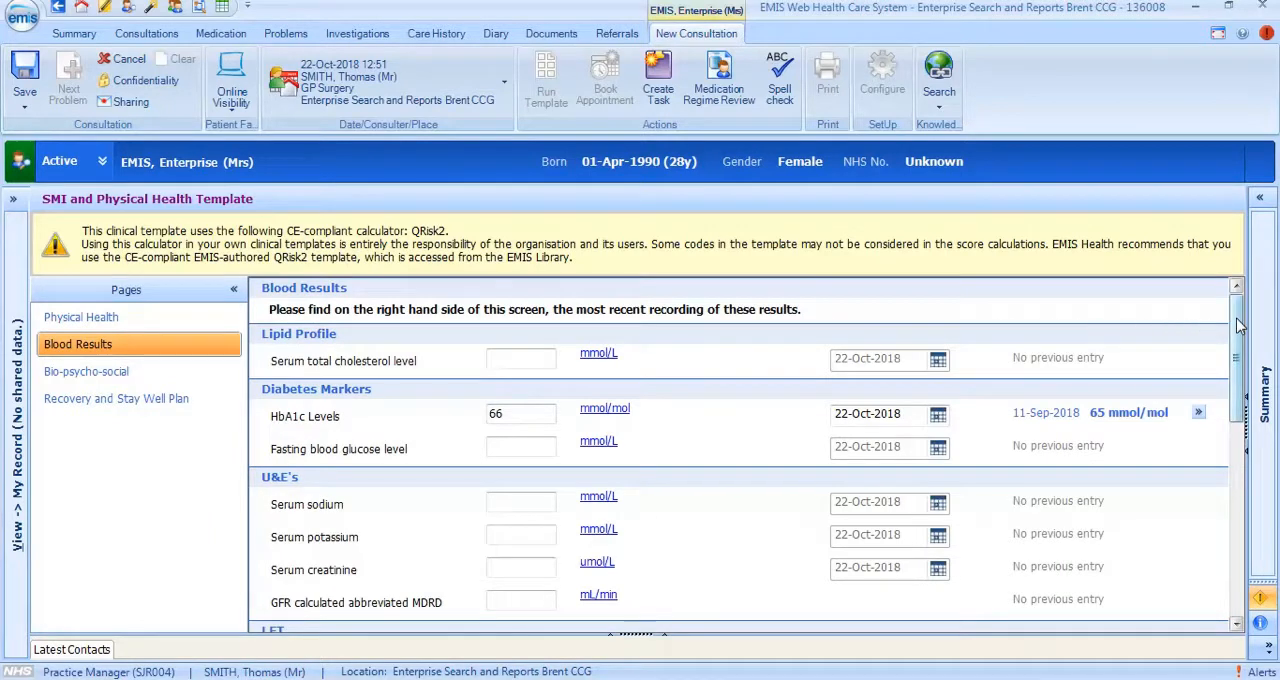
pyautogui.scroll(-3)
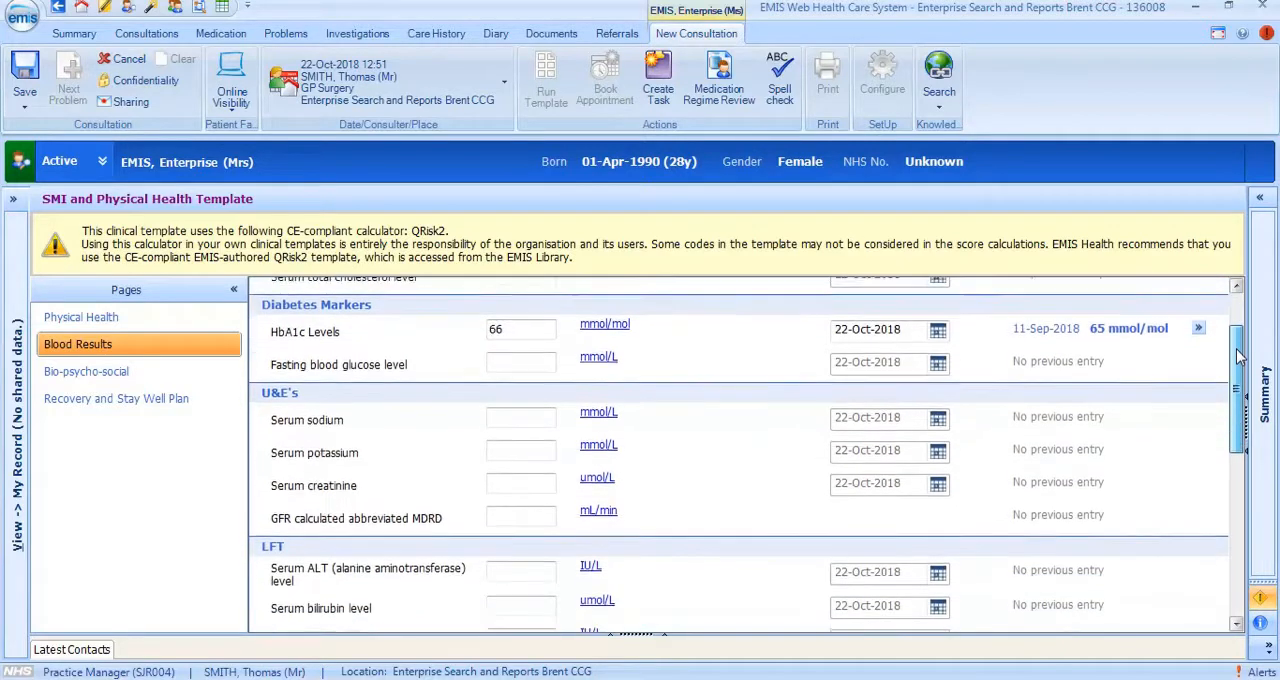
pyautogui.scroll(-3)
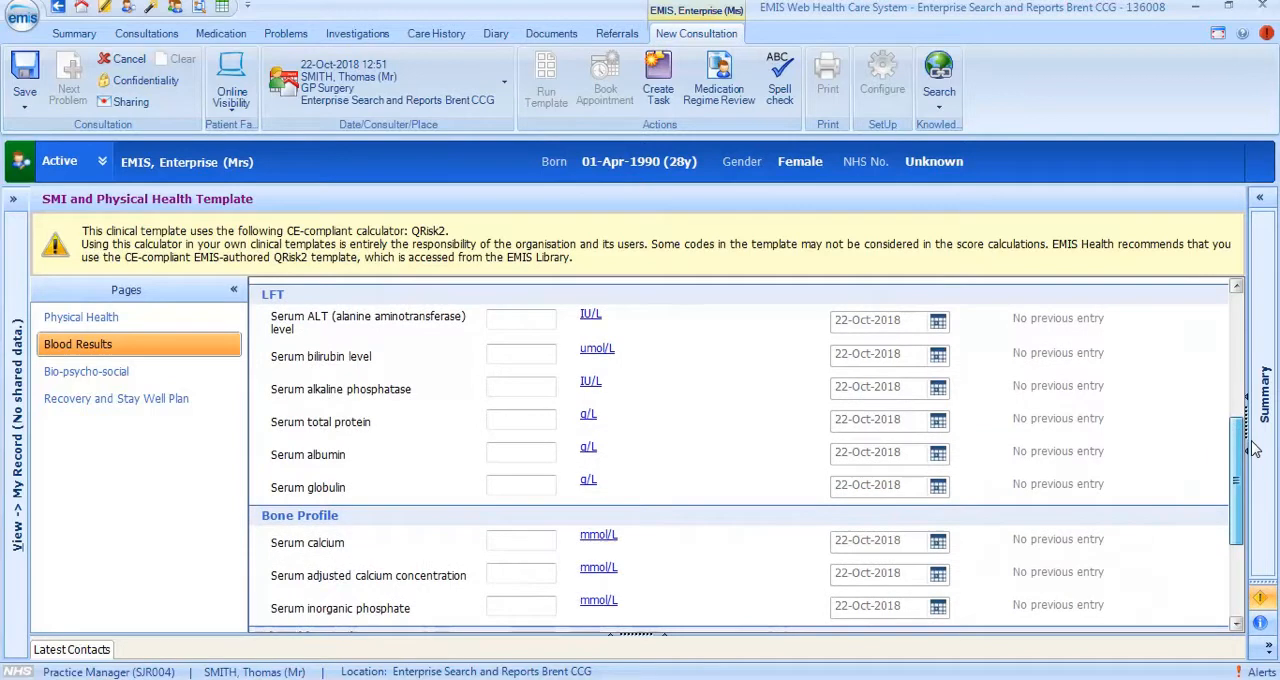
pyautogui.scroll(-3)
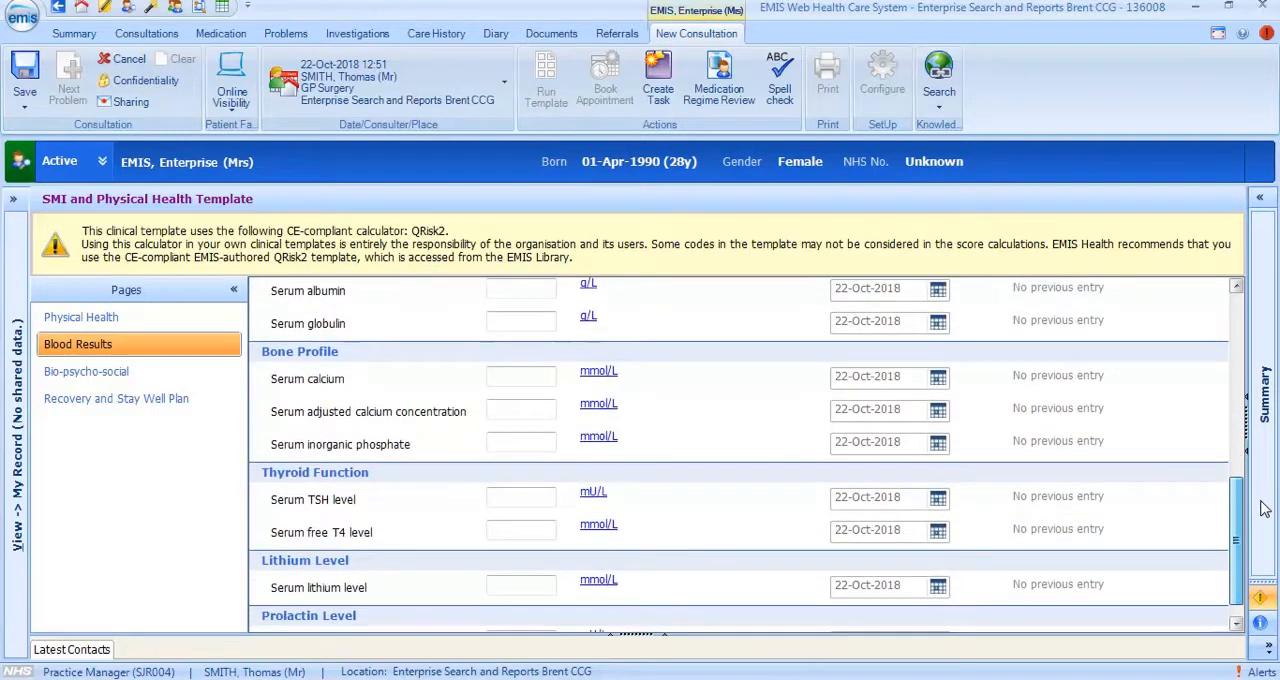
pyautogui.scroll(-3)
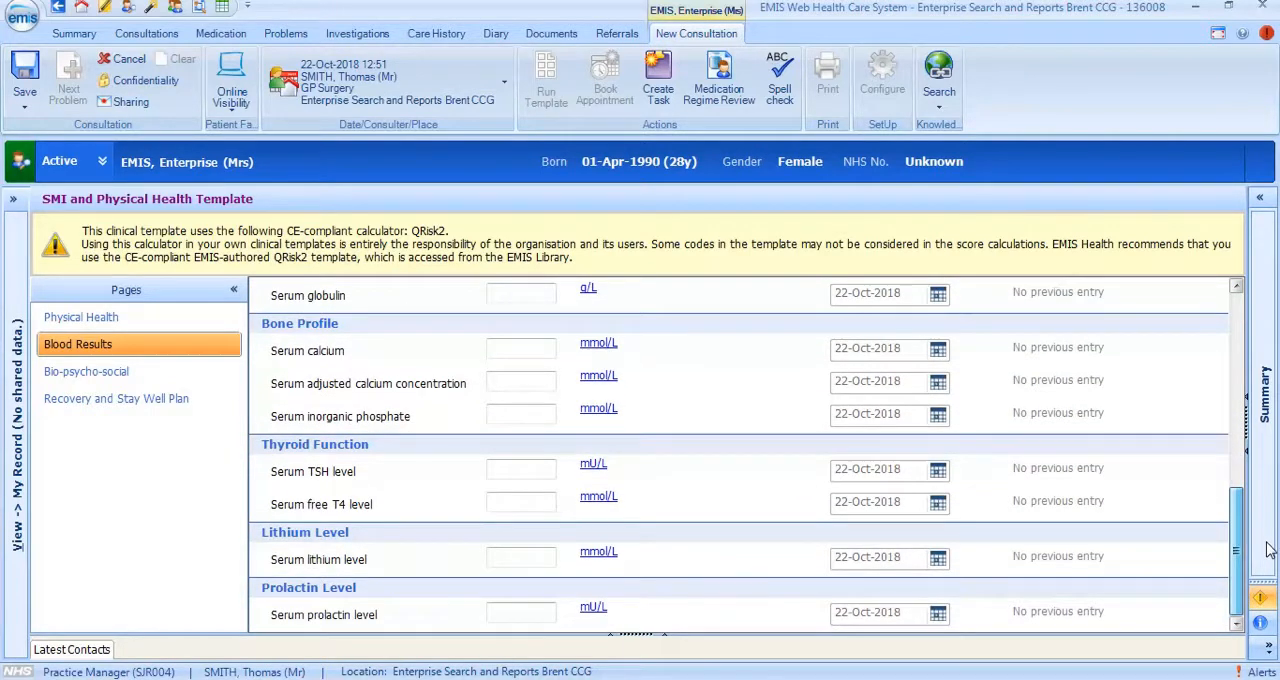
pyautogui.scroll(3)
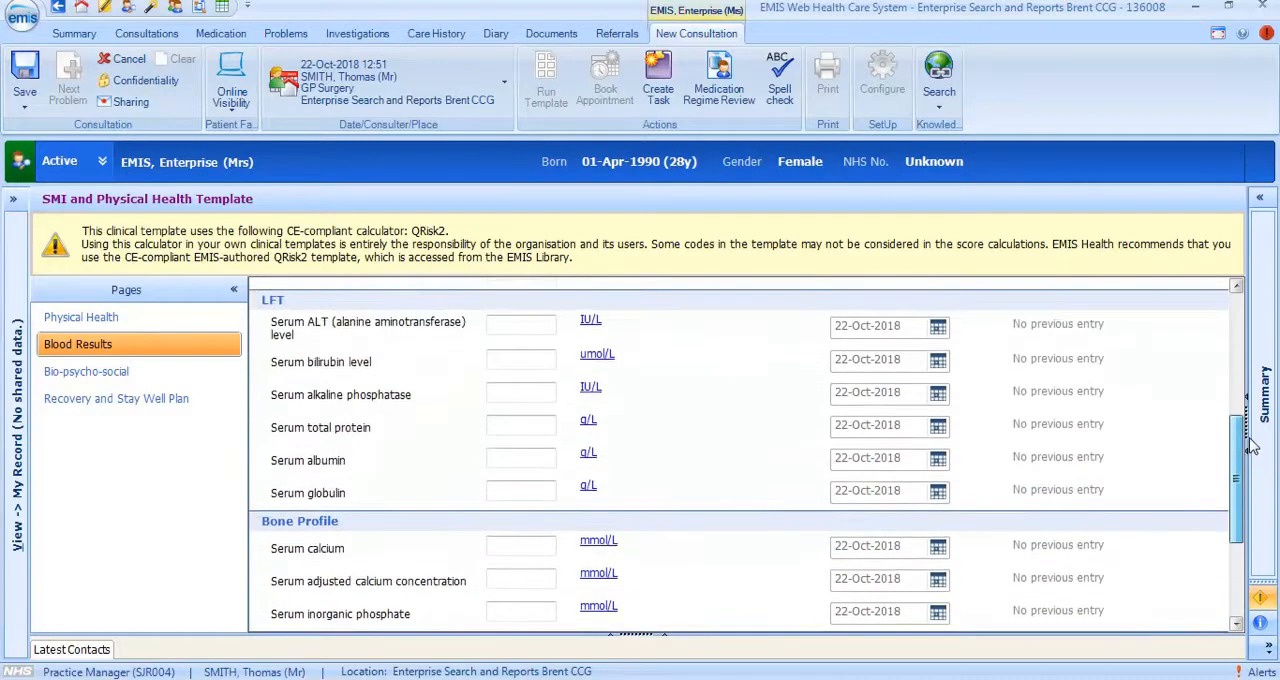
pyautogui.scroll(3)
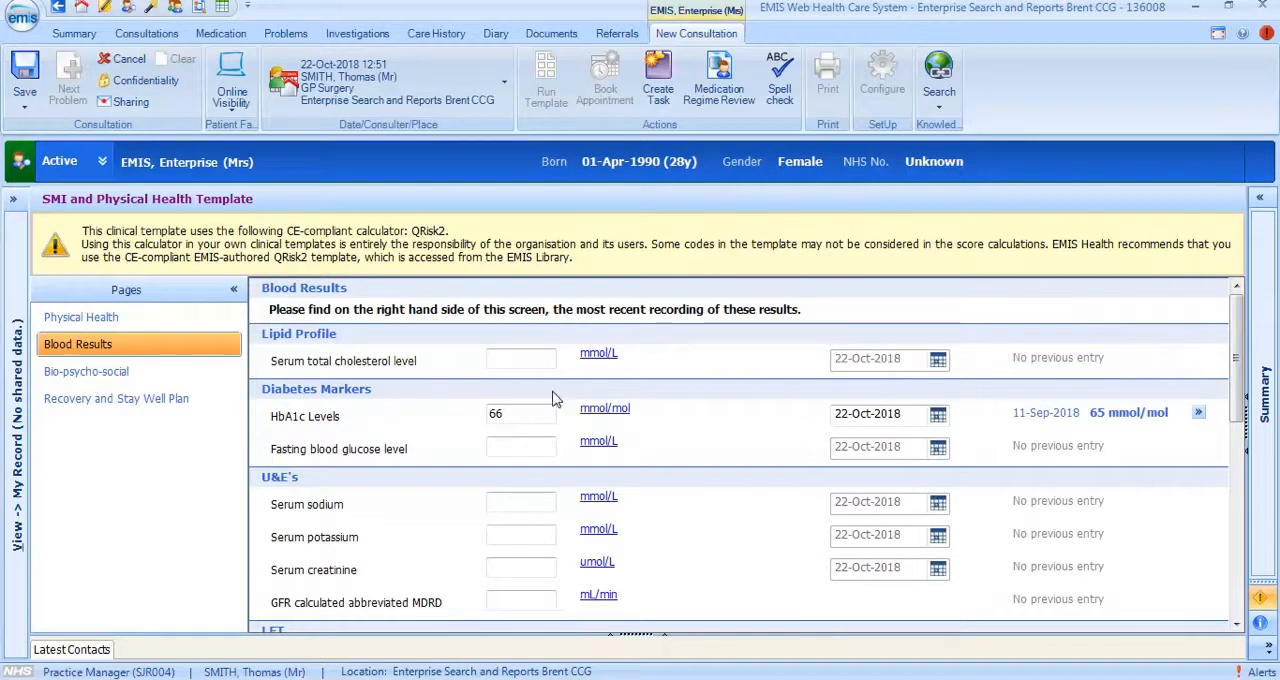
# Replace the HbA1c Levels value 66 with 67 mmol/mol.
pyautogui.tripleClick(520, 413)
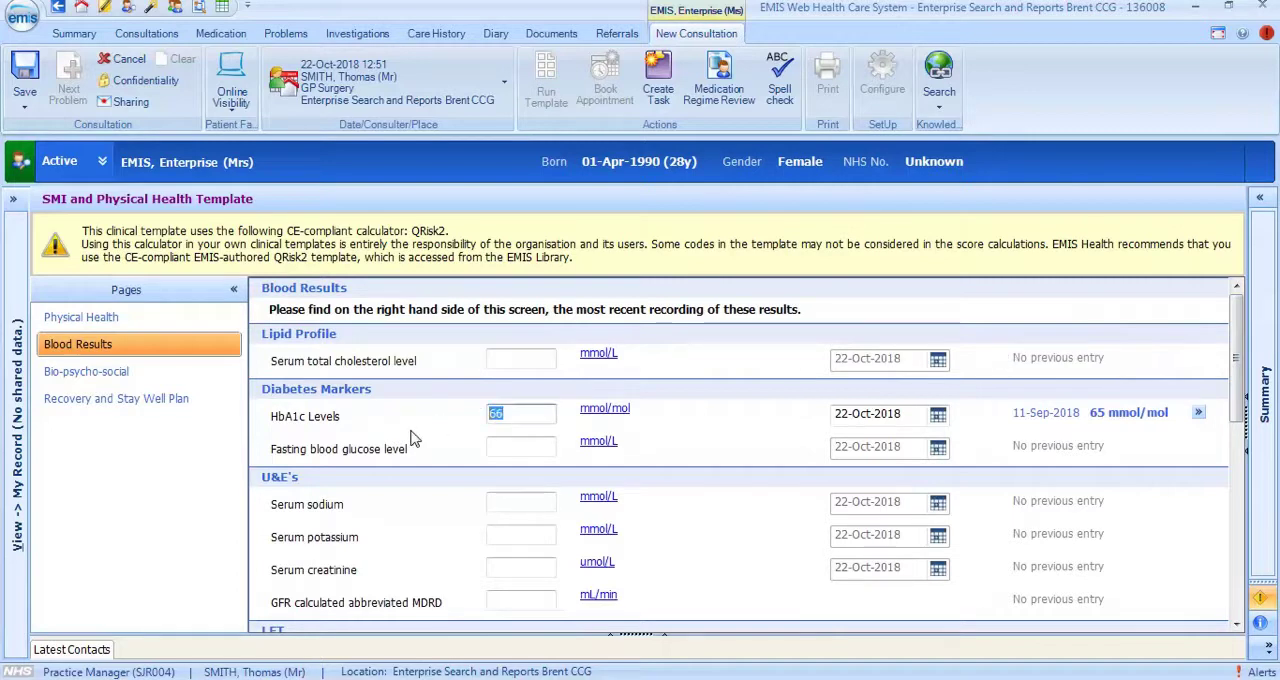
pyautogui.write('67')
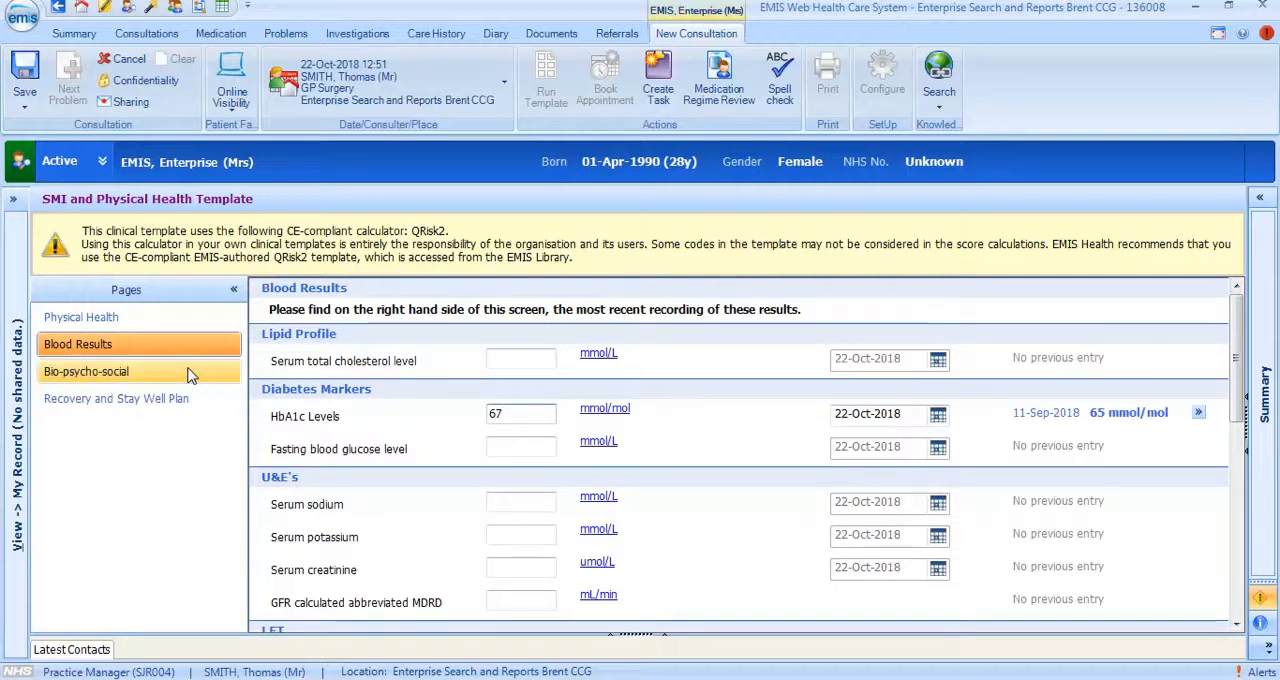
# On Bio-psycho-social, check the Employment status and Finances options, then tick Smoking cessation advice with note 'insert text here'.
pyautogui.click(86, 371)
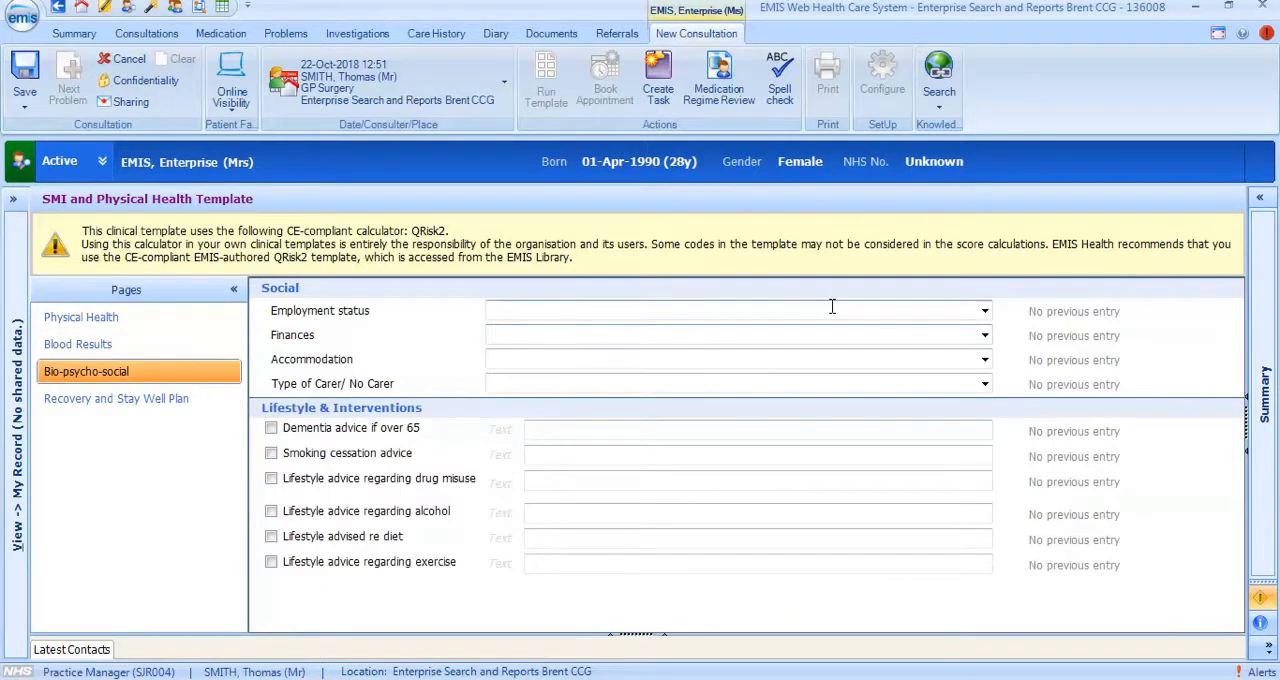
pyautogui.click(983, 310)
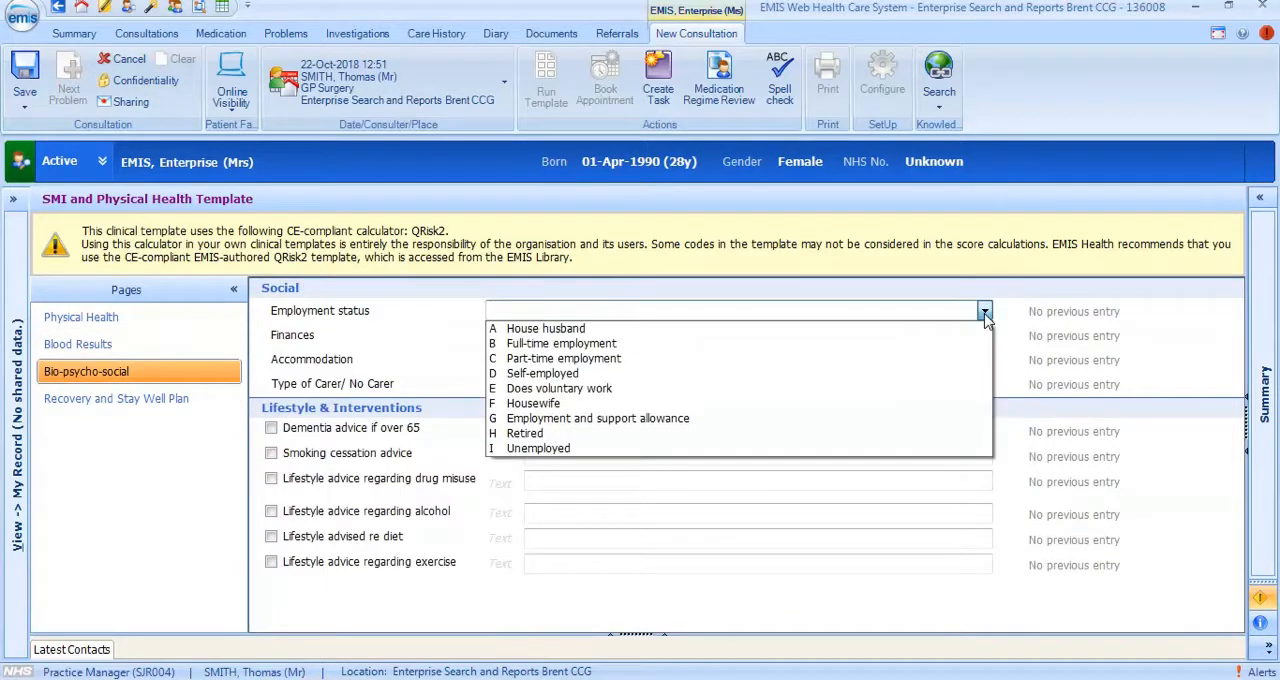
pyautogui.click(984, 335)
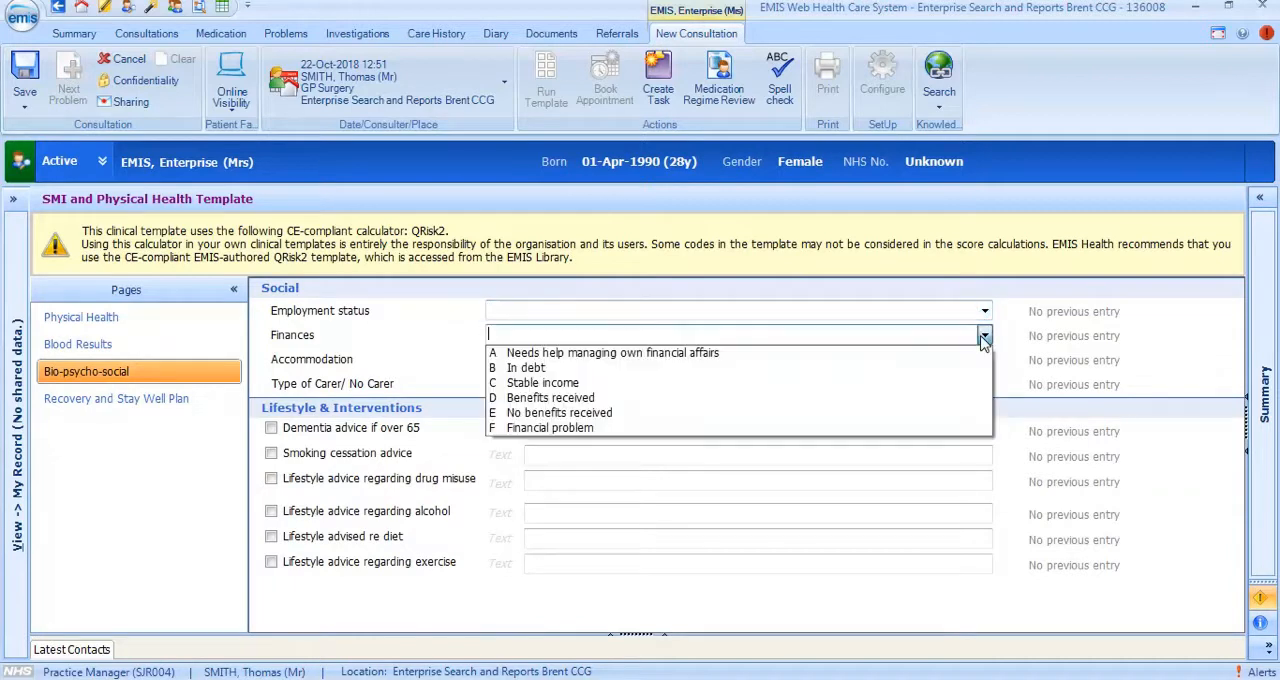
pyautogui.click(984, 335)
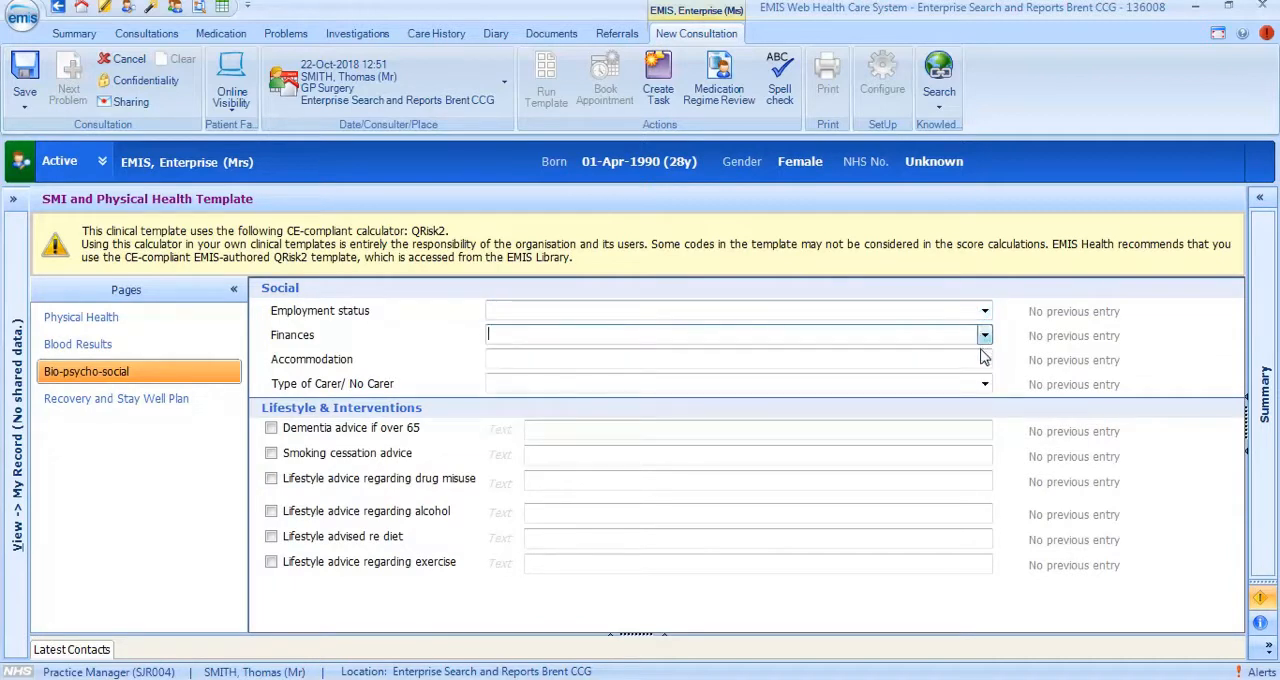
pyautogui.click(983, 359)
pyautogui.write('insert te')
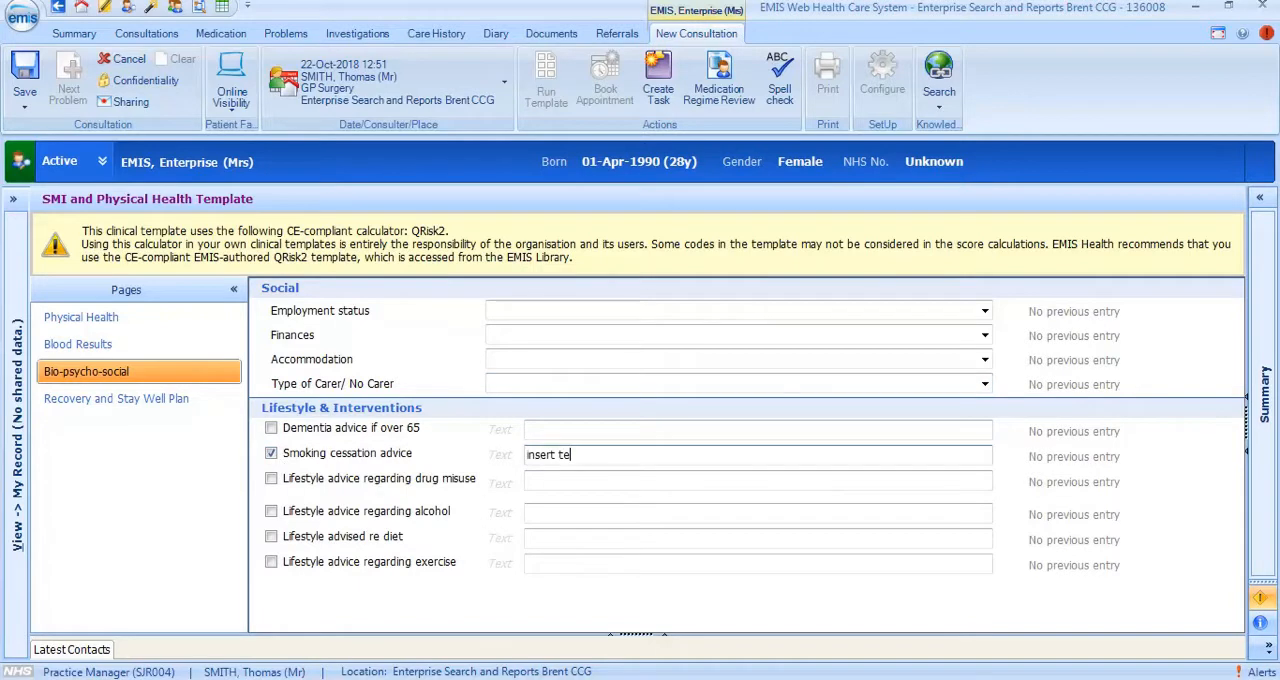
pyautogui.write('xt here')
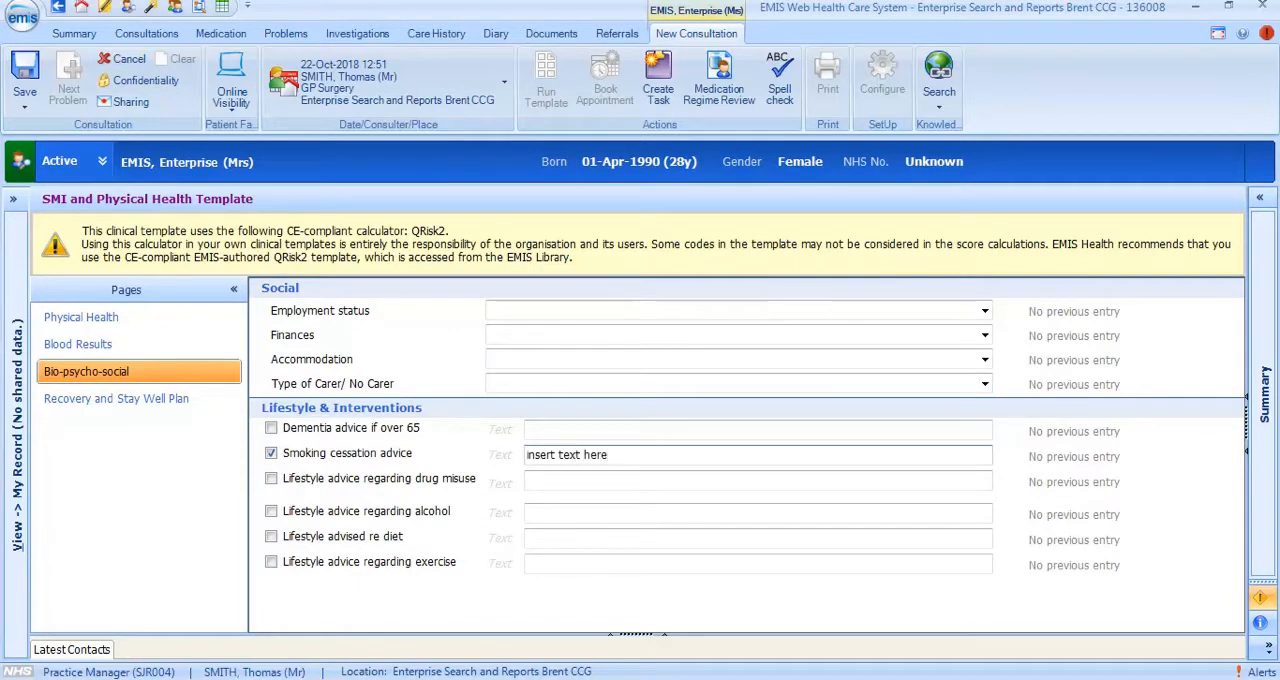